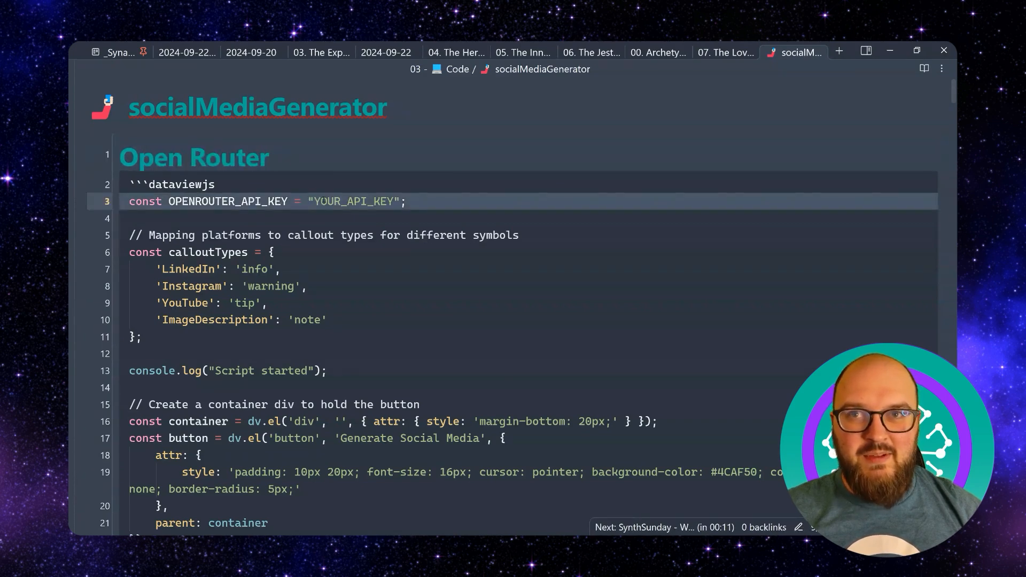
Scroll to the OpenRouter request in socialMediaGenerator and replace model "gpt-4" with "openai/gpt-4o".
double_click(354, 200)
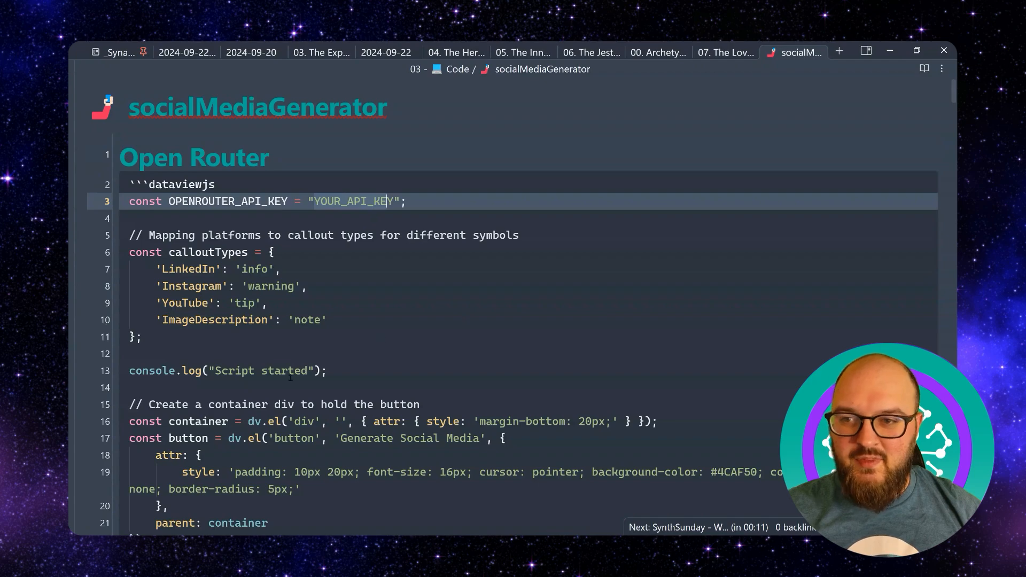
scroll(down, 3)
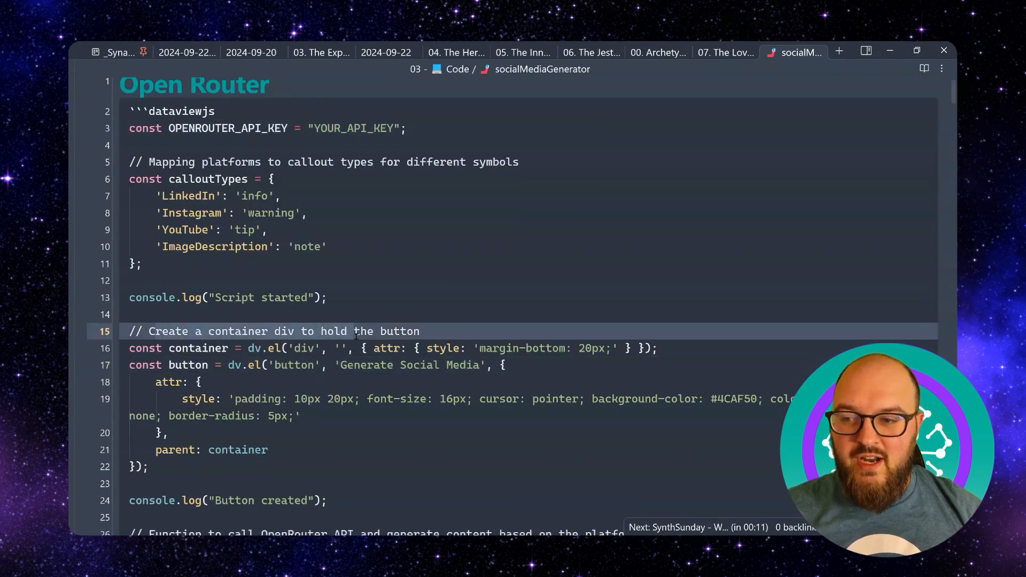
scroll(down, 3)
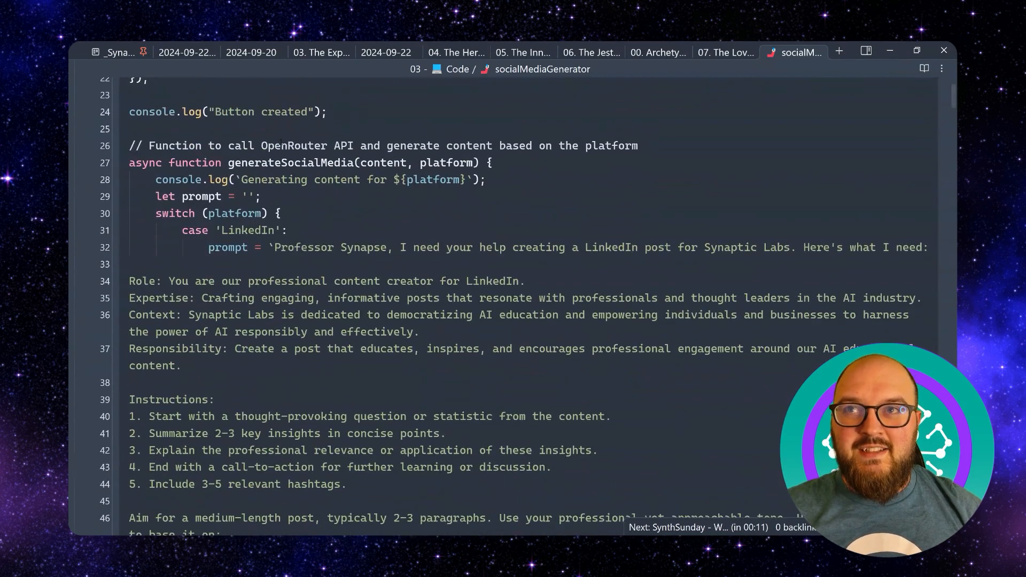
click(410, 145)
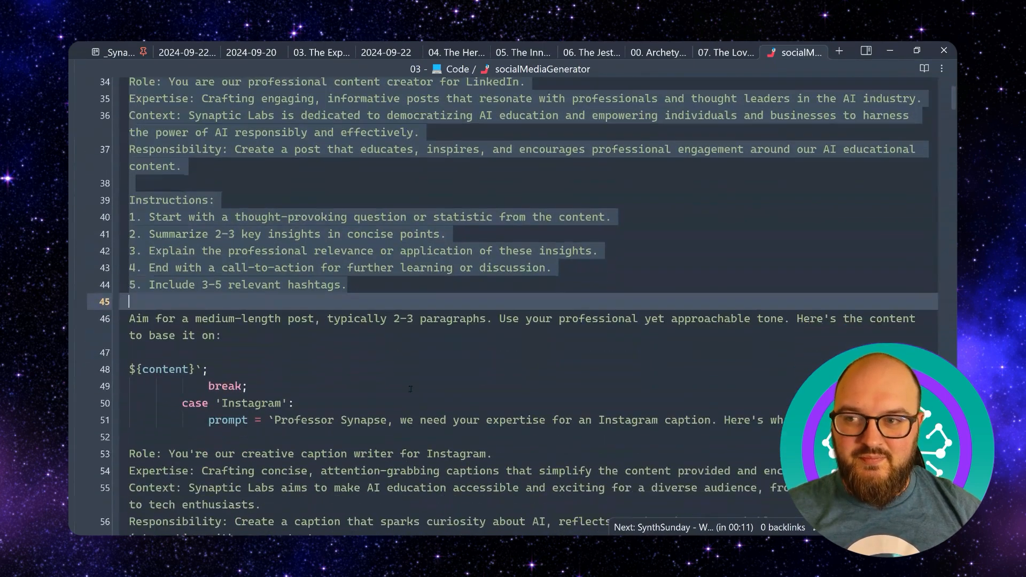
scroll(down, 3)
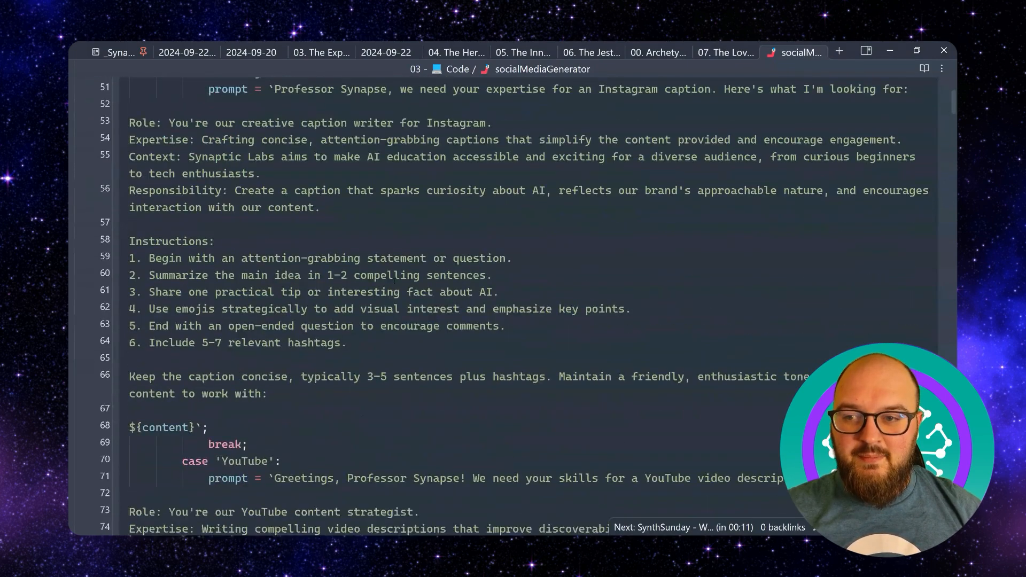
scroll(down, 3)
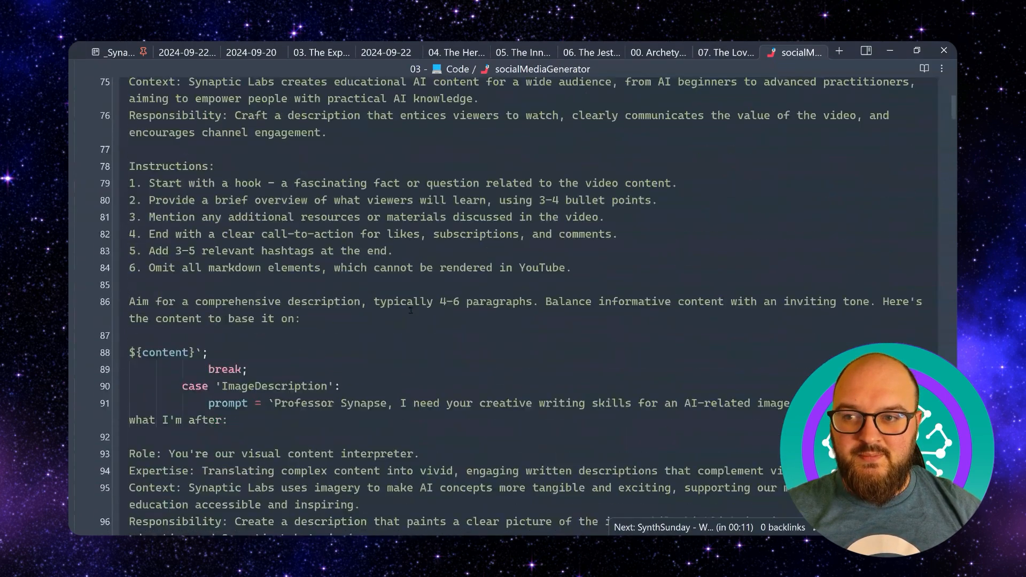
scroll(down, 3)
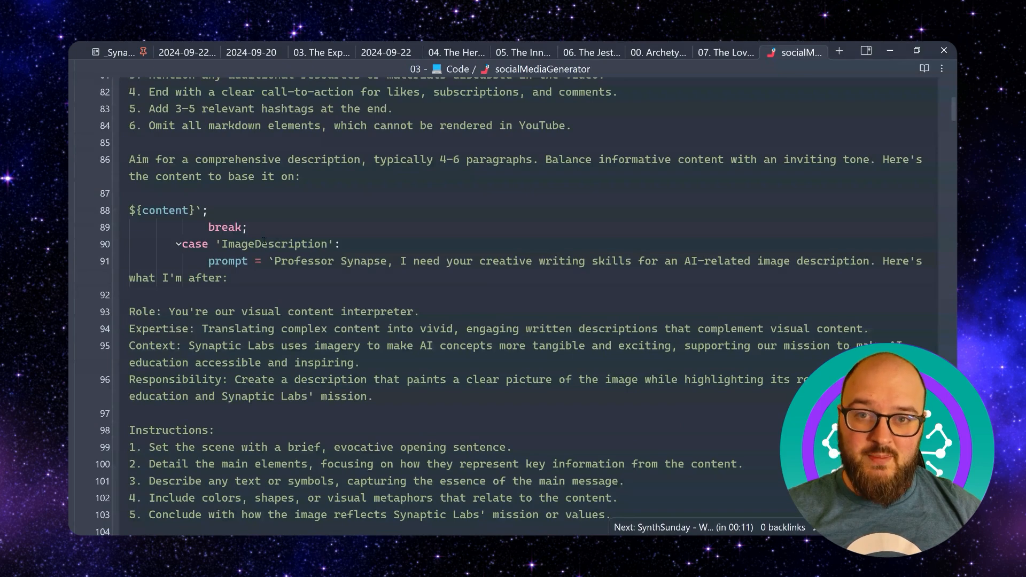
scroll(down, 3)
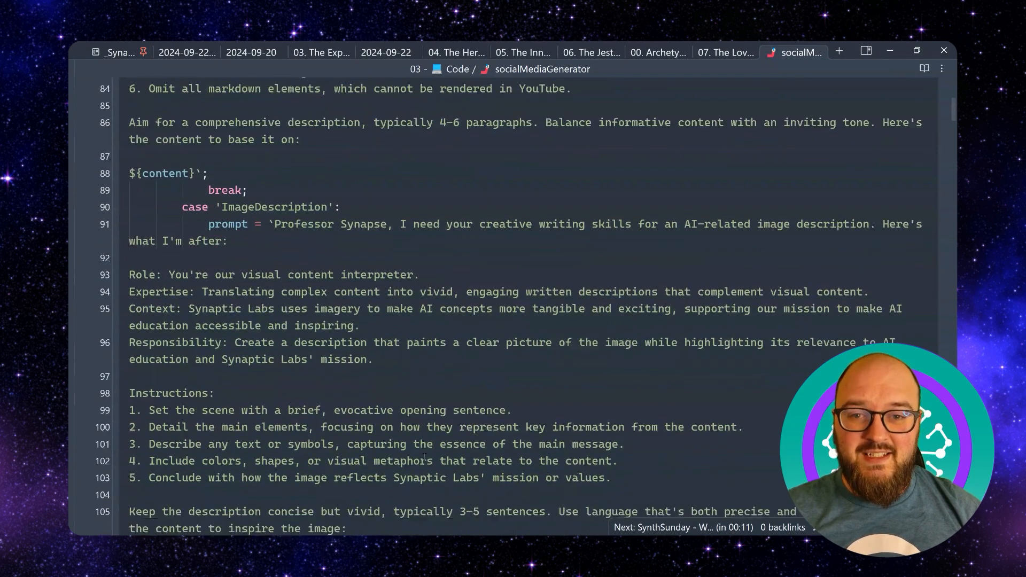
scroll(down, 3)
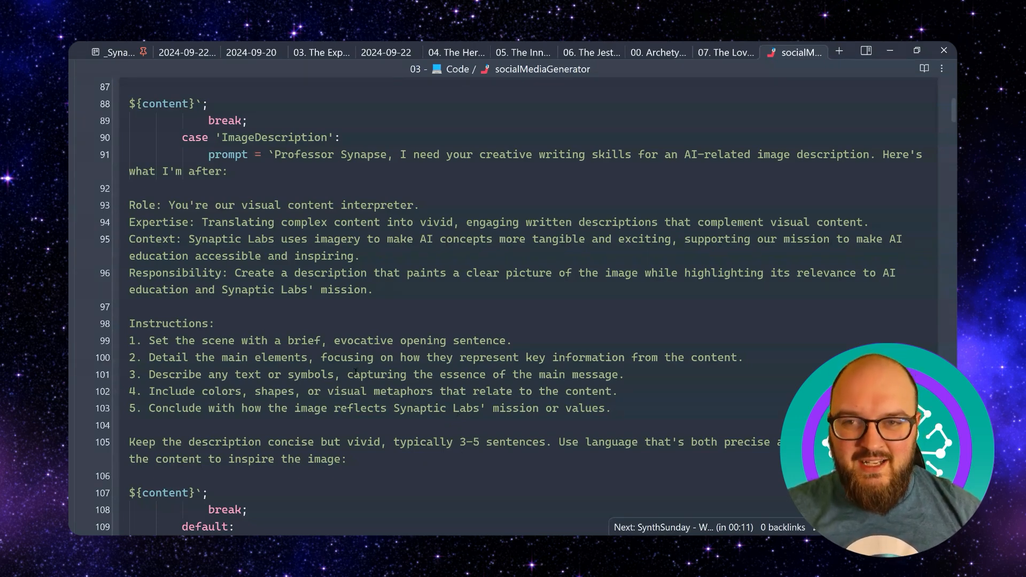
scroll(down, 3)
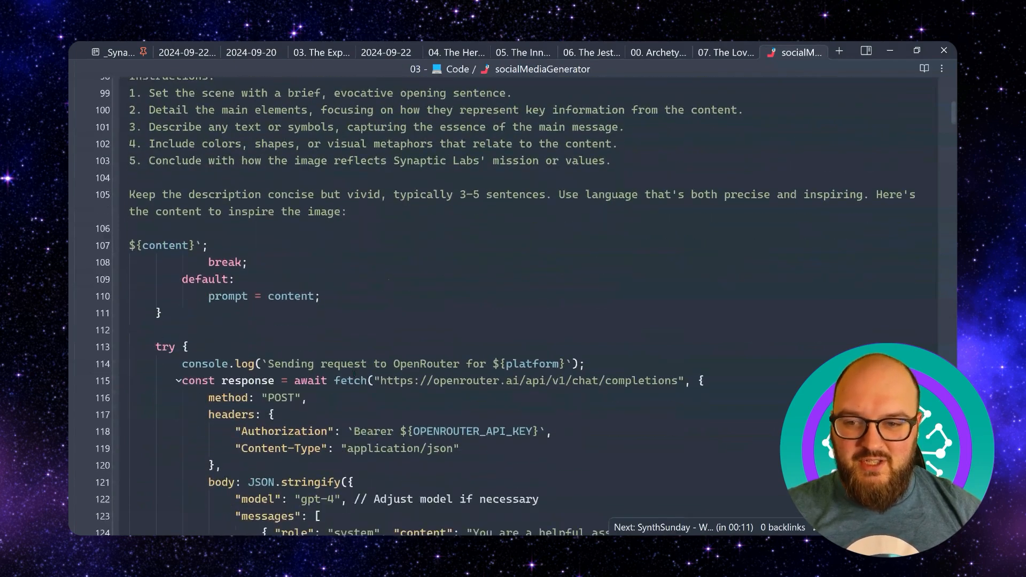
scroll(down, 3)
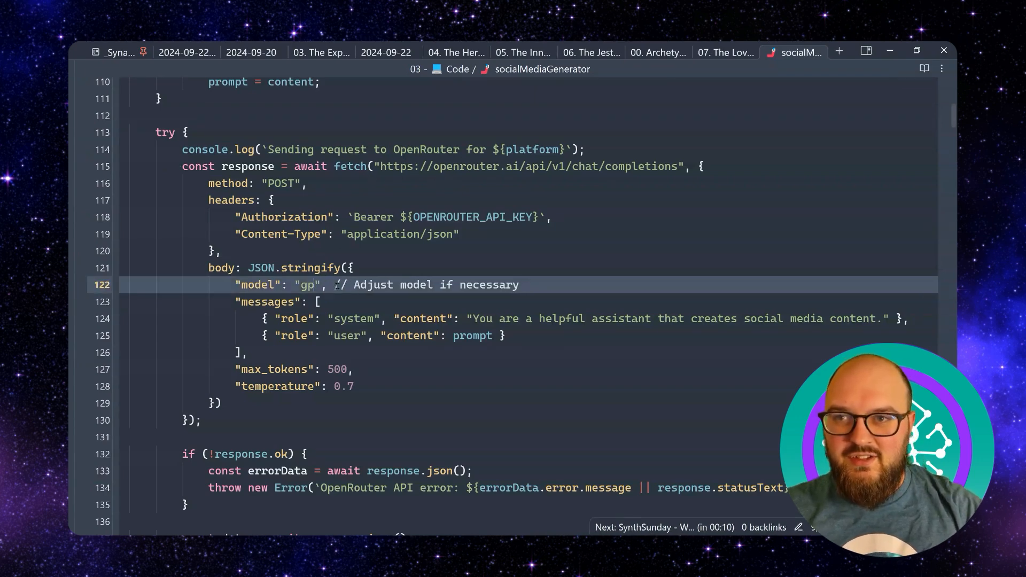
key(Backspace)
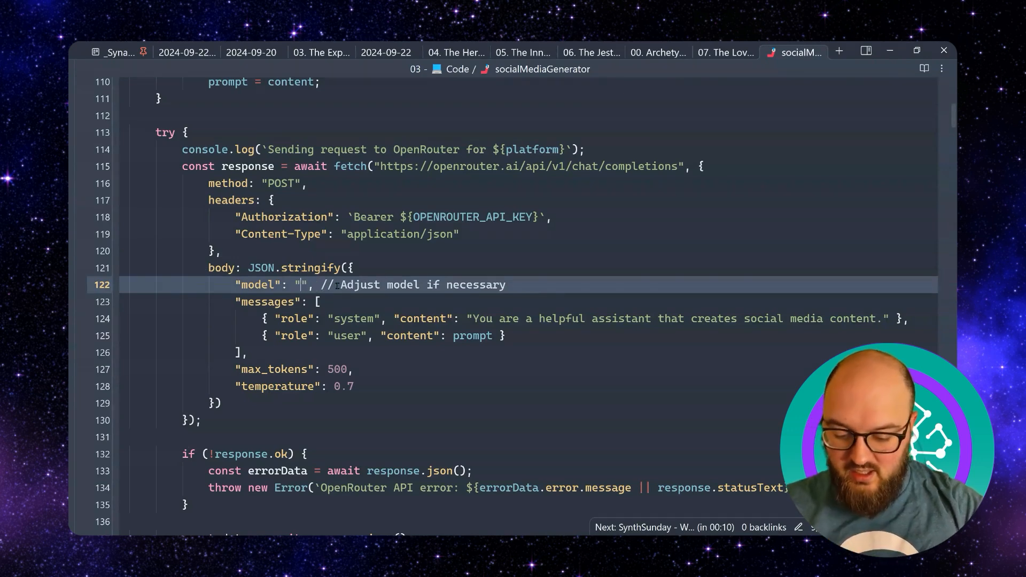
text(openai/gpt-4o)
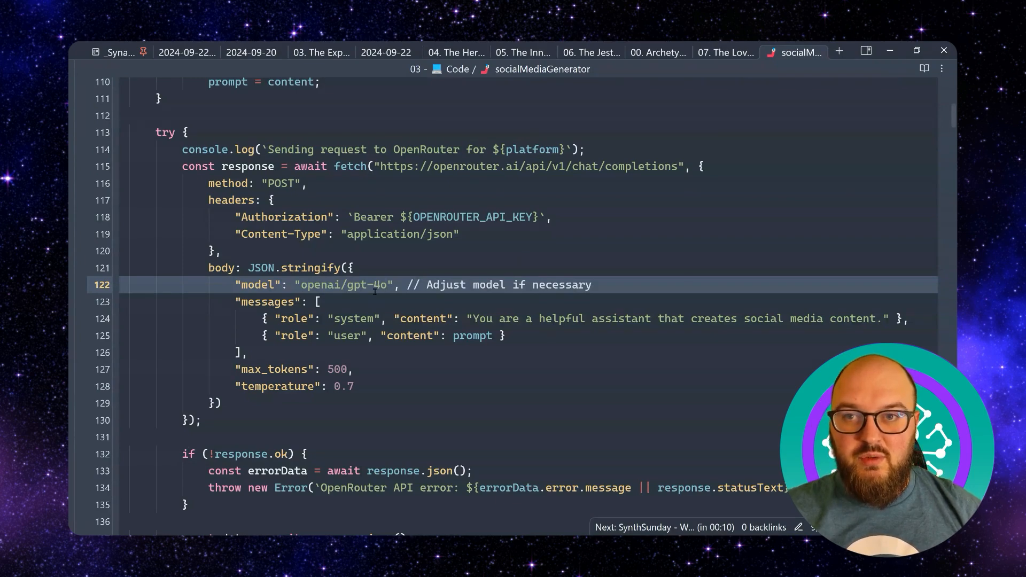
scroll(down, 3)
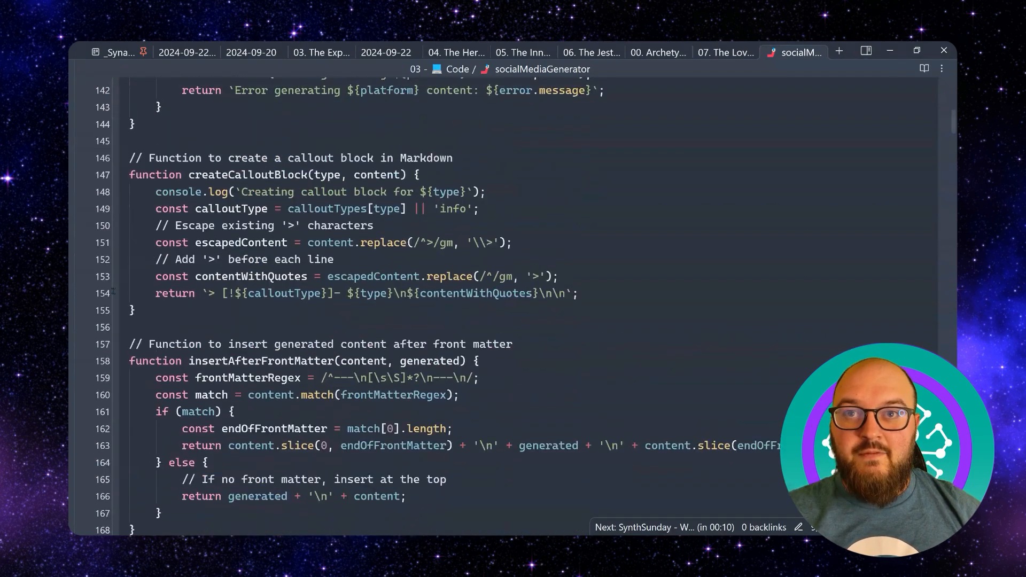
scroll(down, 3)
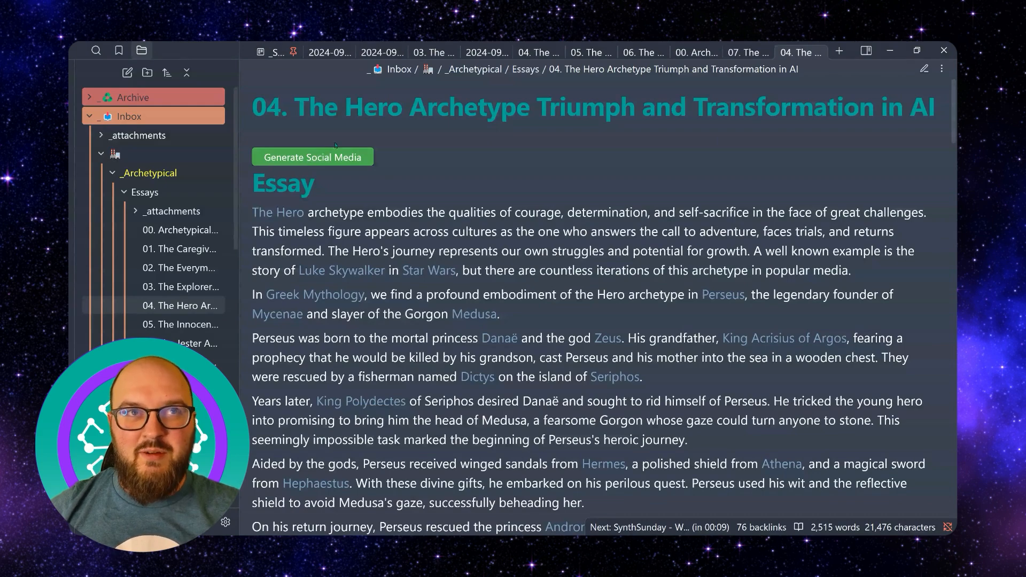
Run Generate Social Media and add the generated LinkedIn, Instagram, YouTube and ImageDescription callouts to the note.
click(312, 157)
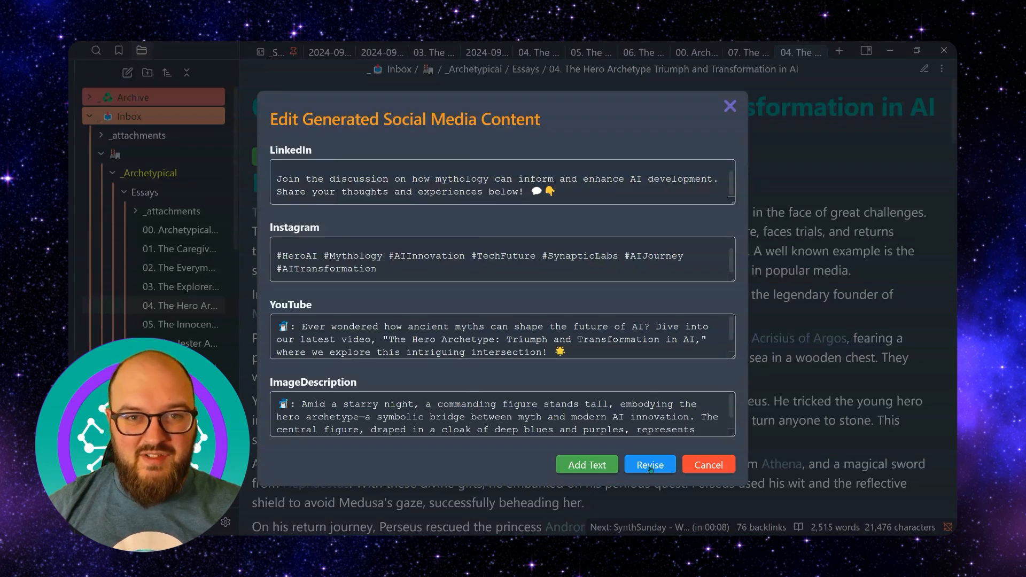
click(585, 464)
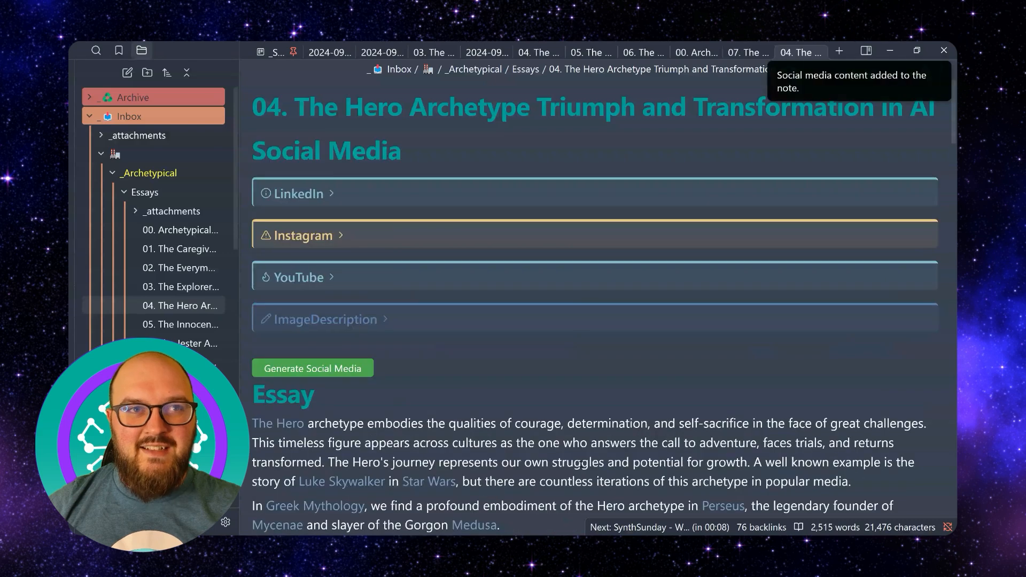